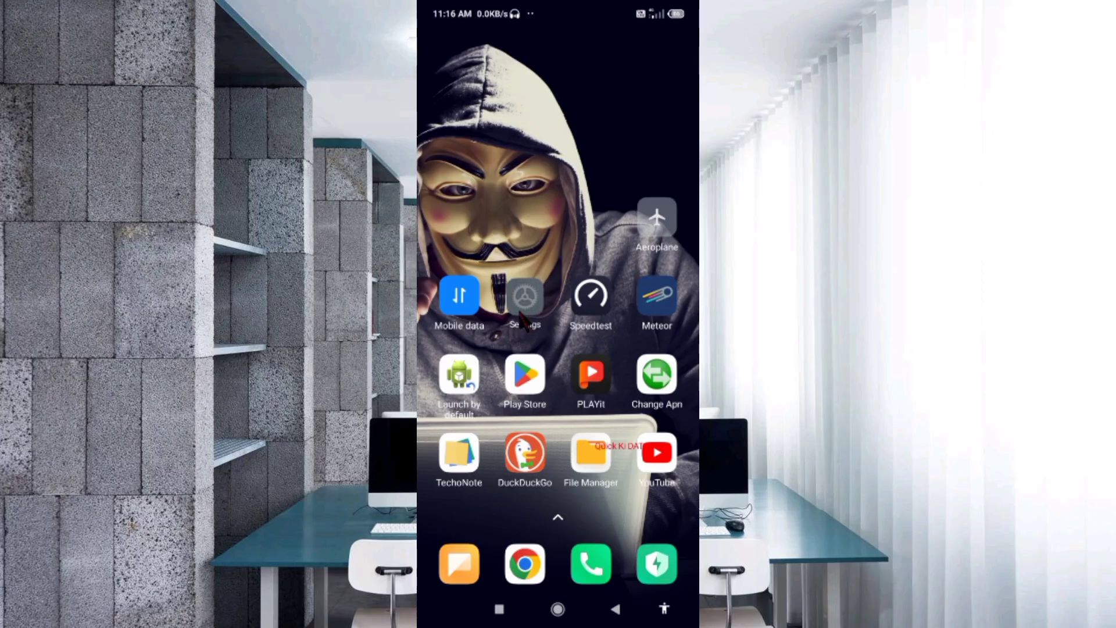
Step: Launch the Settings app from the home screen
left_click(524, 299)
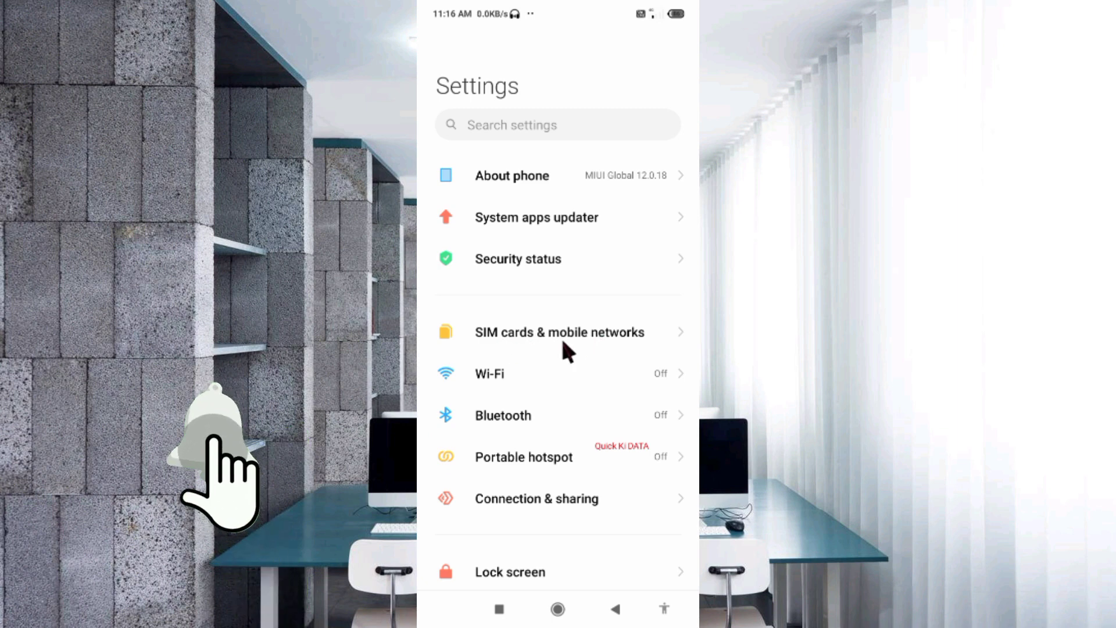
Step: Reach the SIM 1 'Jio 4G Prime' card settings via SIM cards & mobile networks
left_click(559, 332)
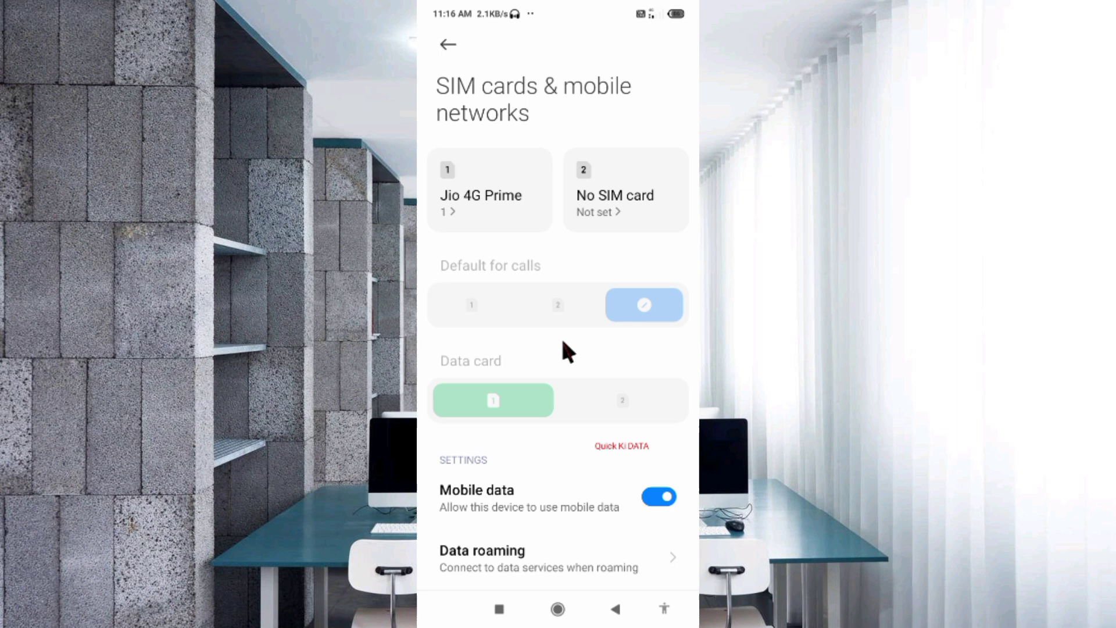
mouse_move(512, 164)
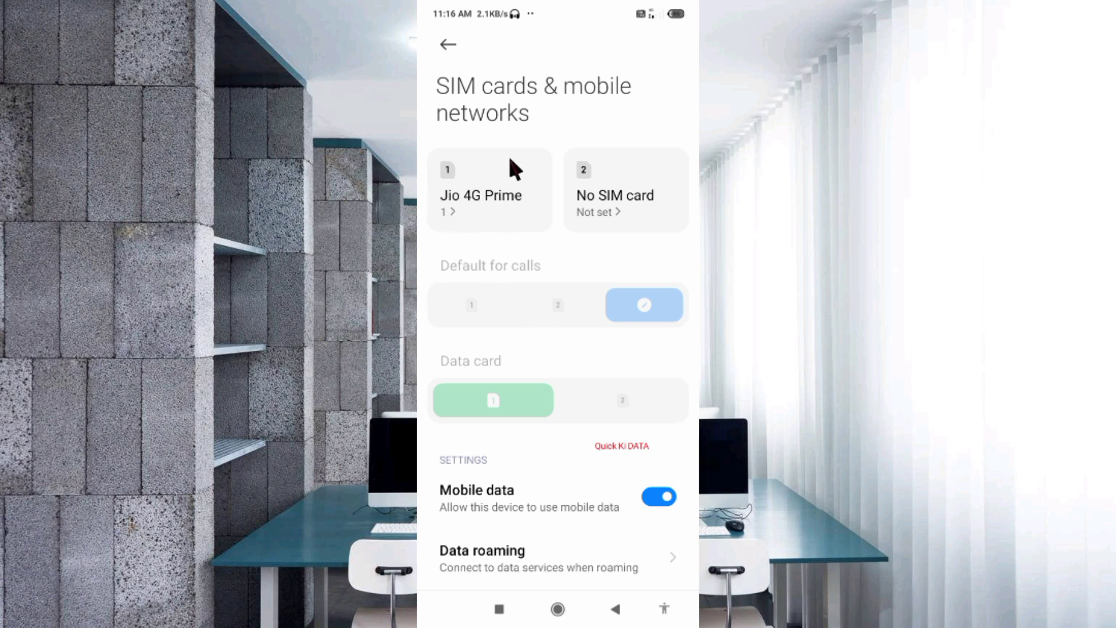
mouse_move(502, 219)
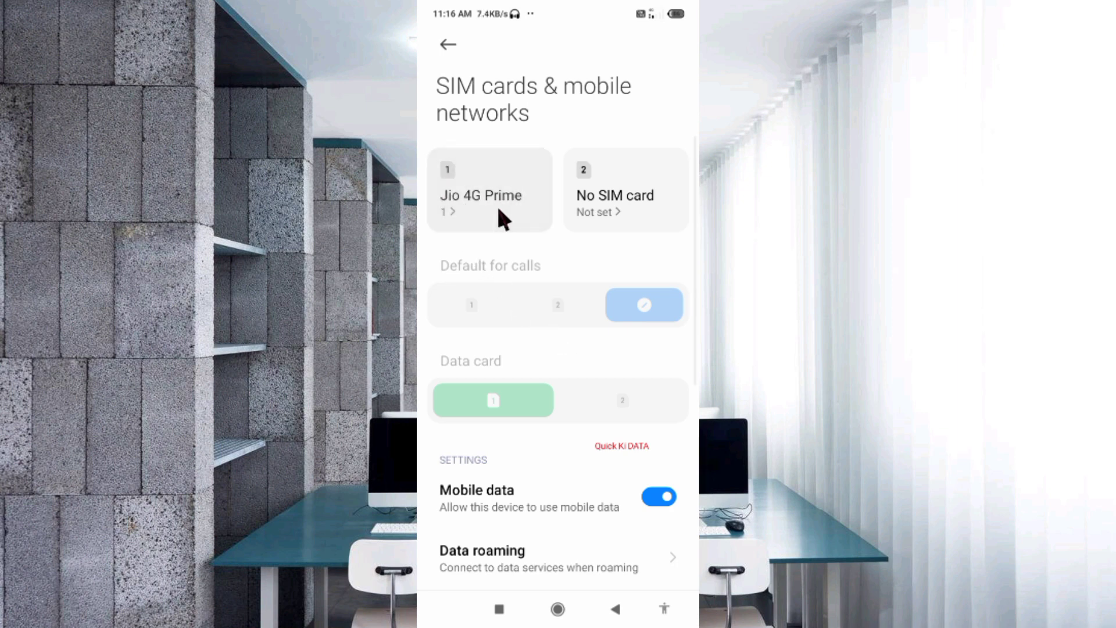
left_click(490, 196)
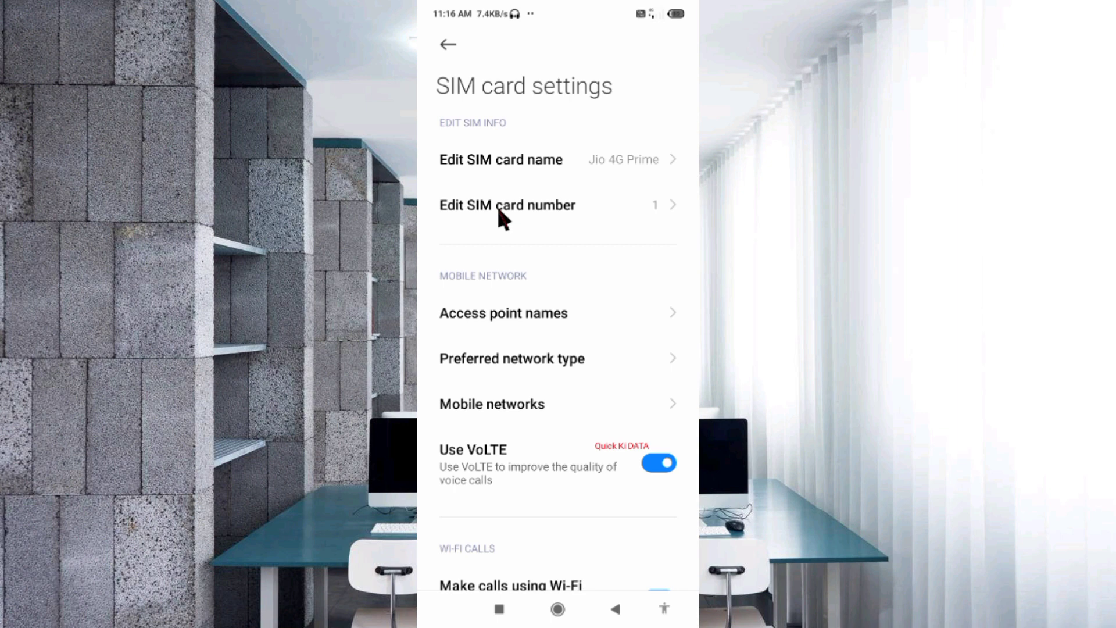
mouse_move(577, 313)
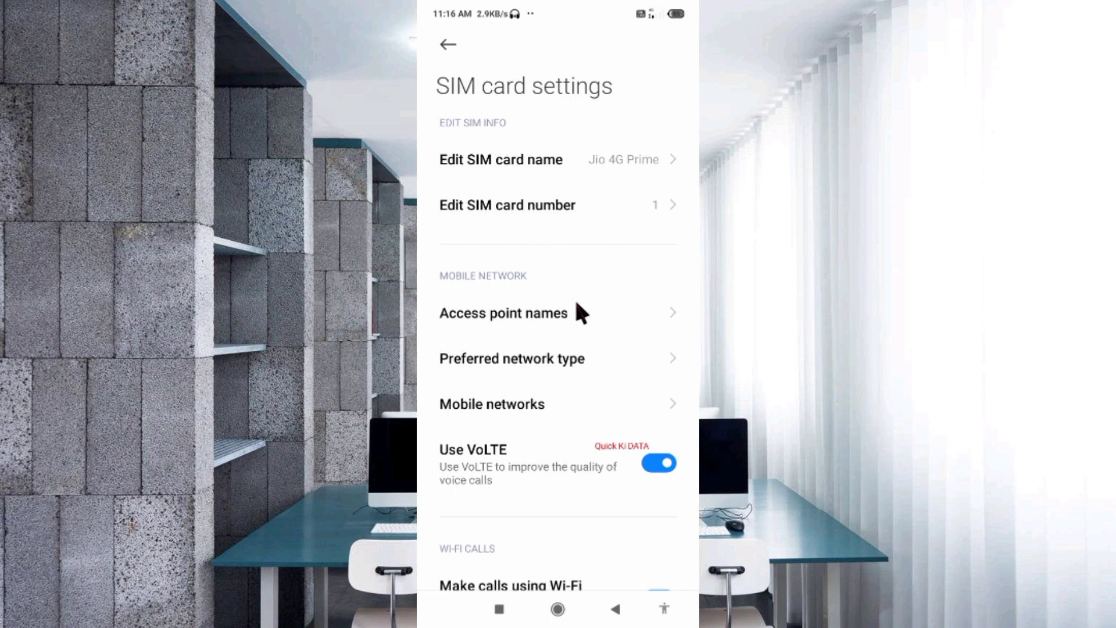
mouse_move(483, 331)
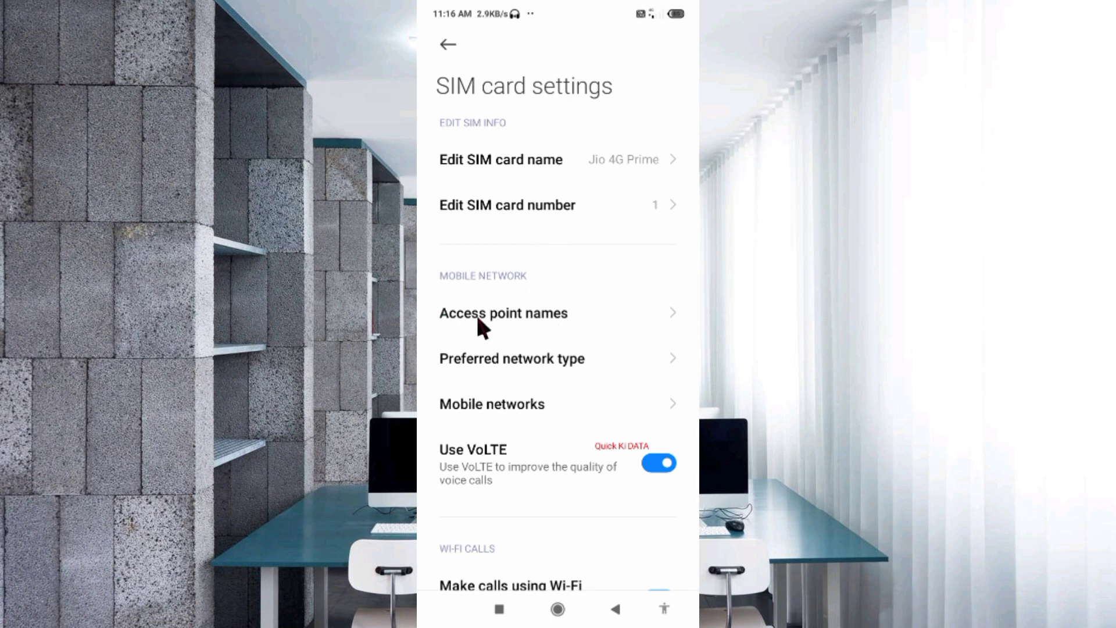
Step: Start a new blank APN from the Jio SIM's Access point names list
left_click(504, 313)
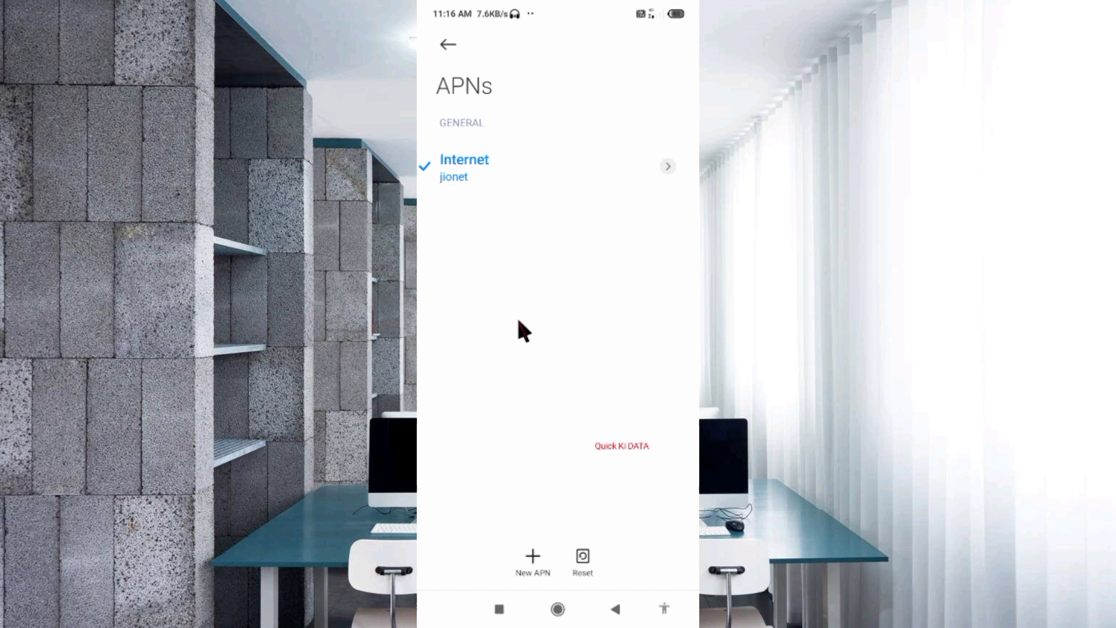
mouse_move(560, 566)
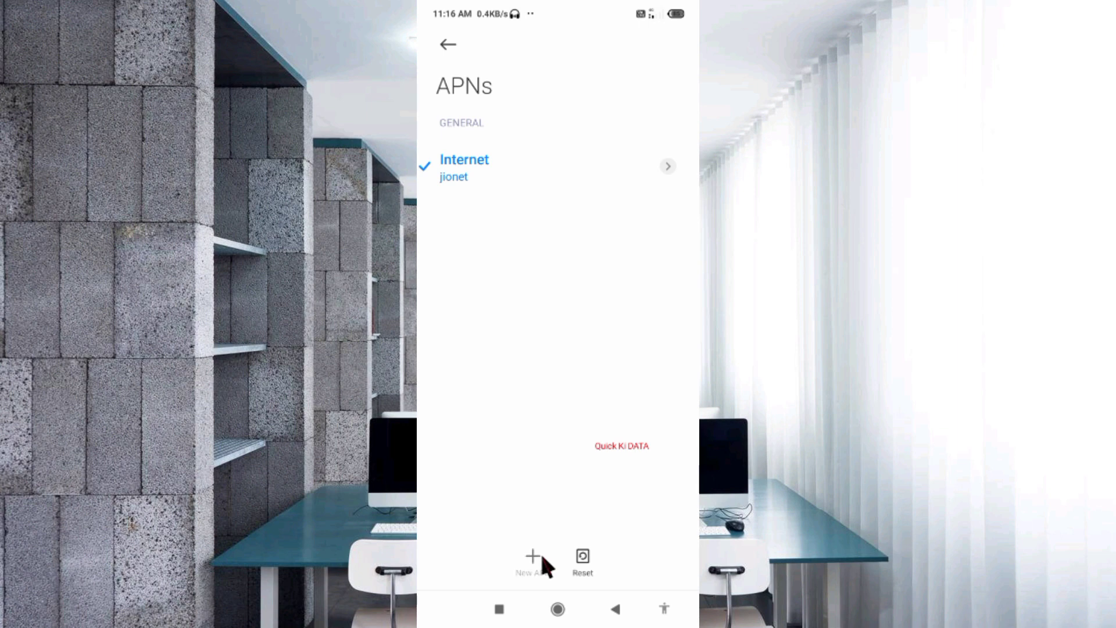
left_click(530, 556)
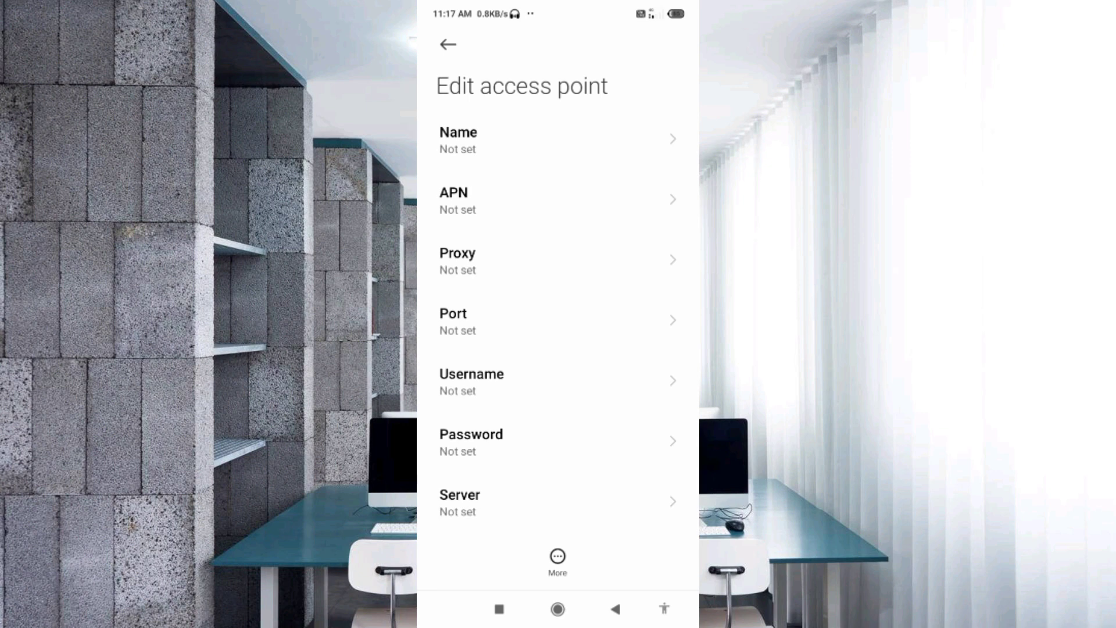
Step: Name the new access point 'Jio 4G'
left_click(557, 141)
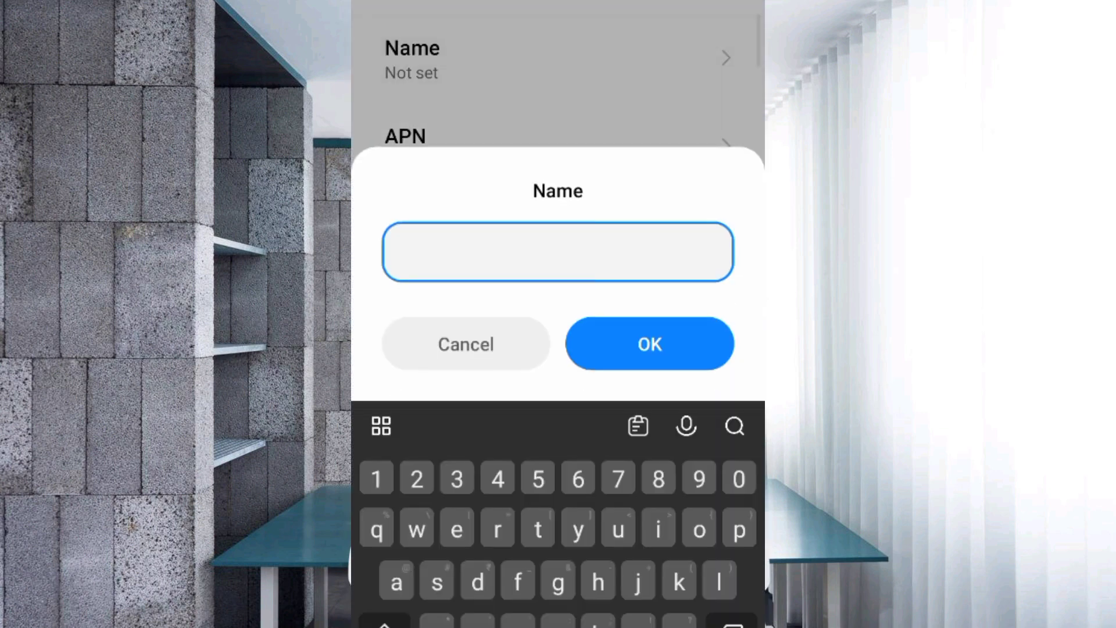
left_click(385, 624)
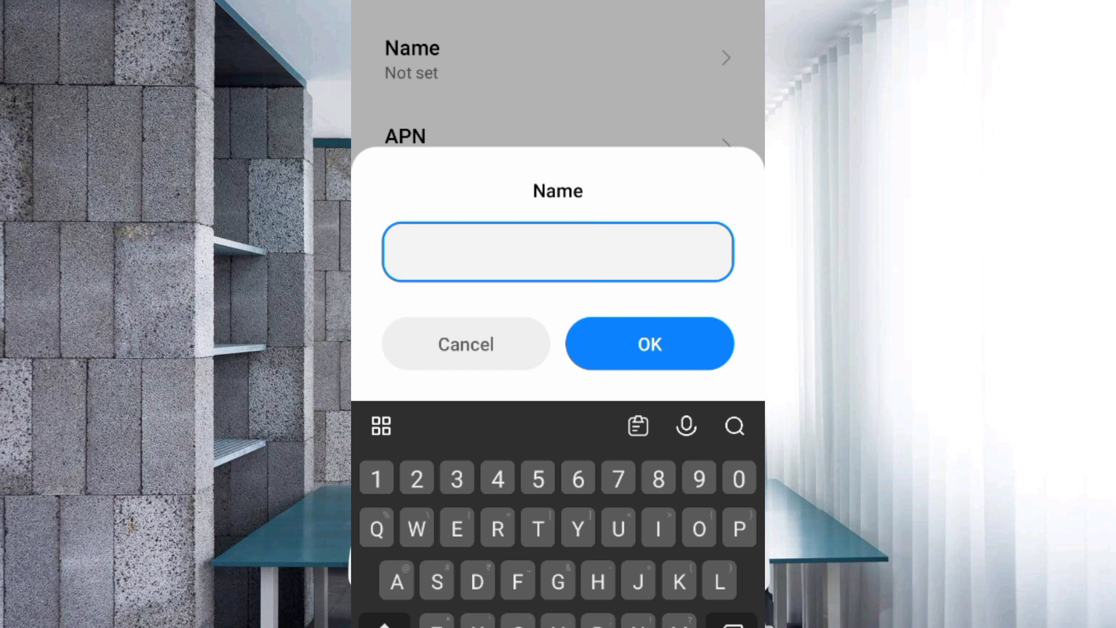
type("Jio 4")
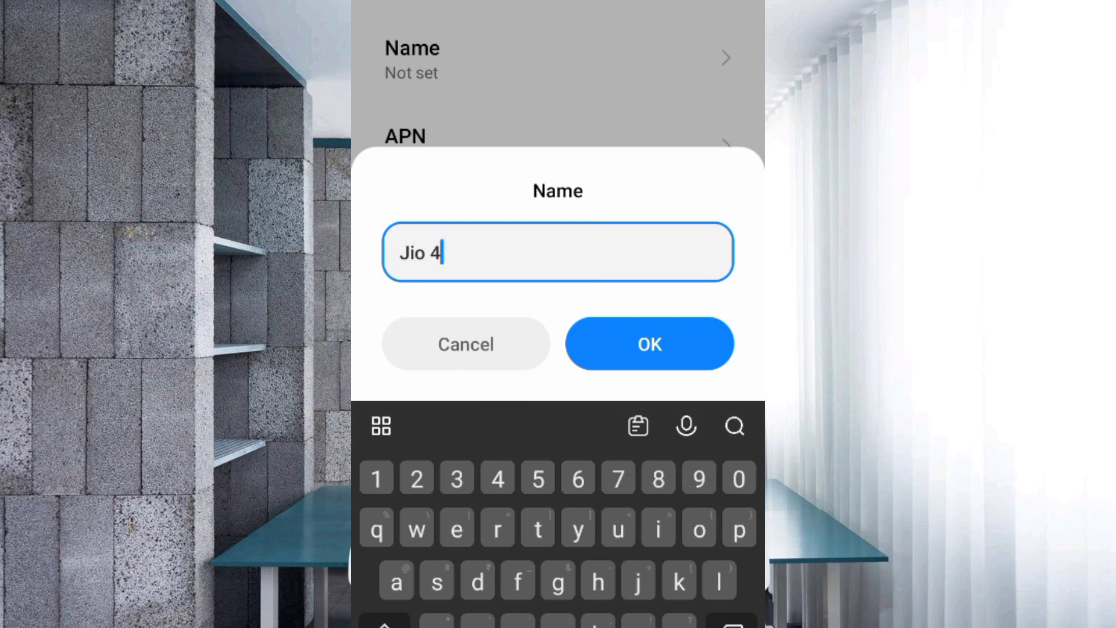
type("G")
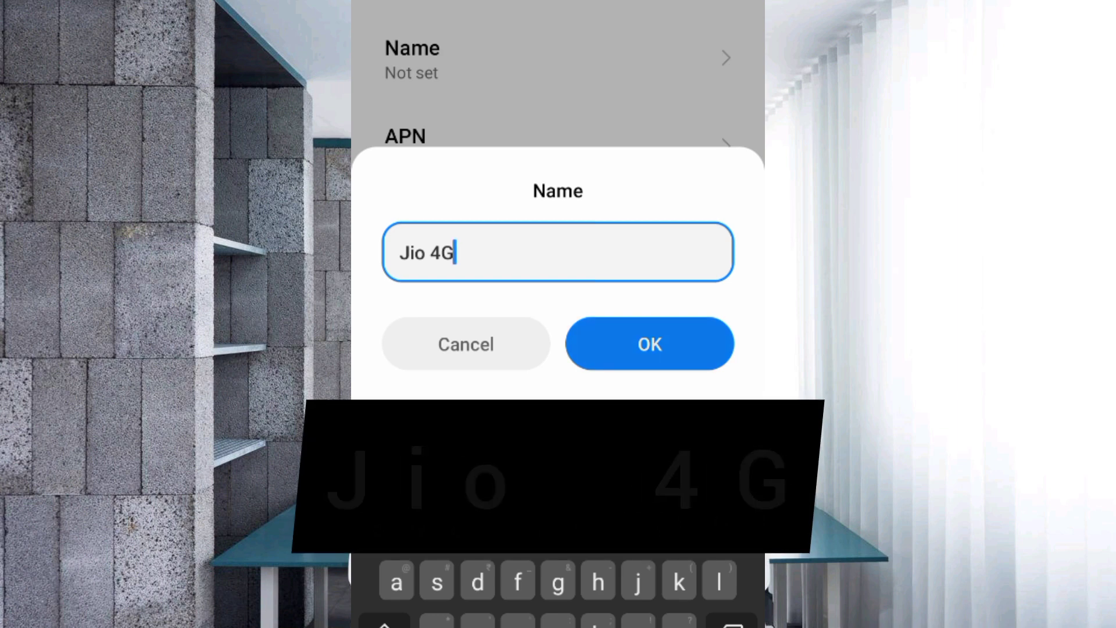
left_click(649, 343)
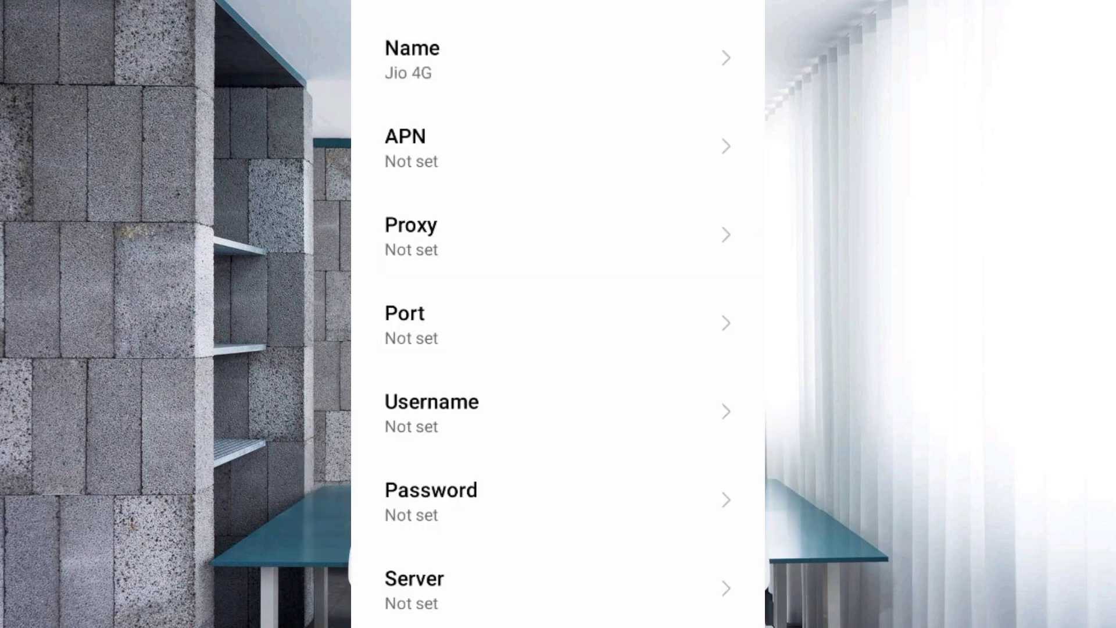
Step: Set the access point's APN value to 'Jionet'
left_click(557, 147)
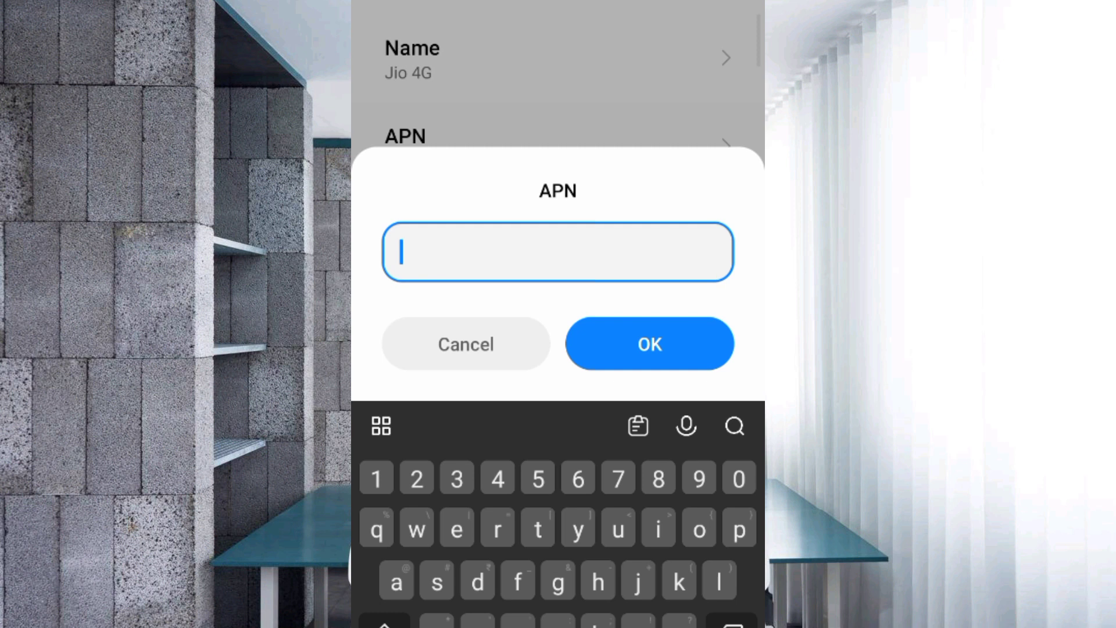
type("Jio")
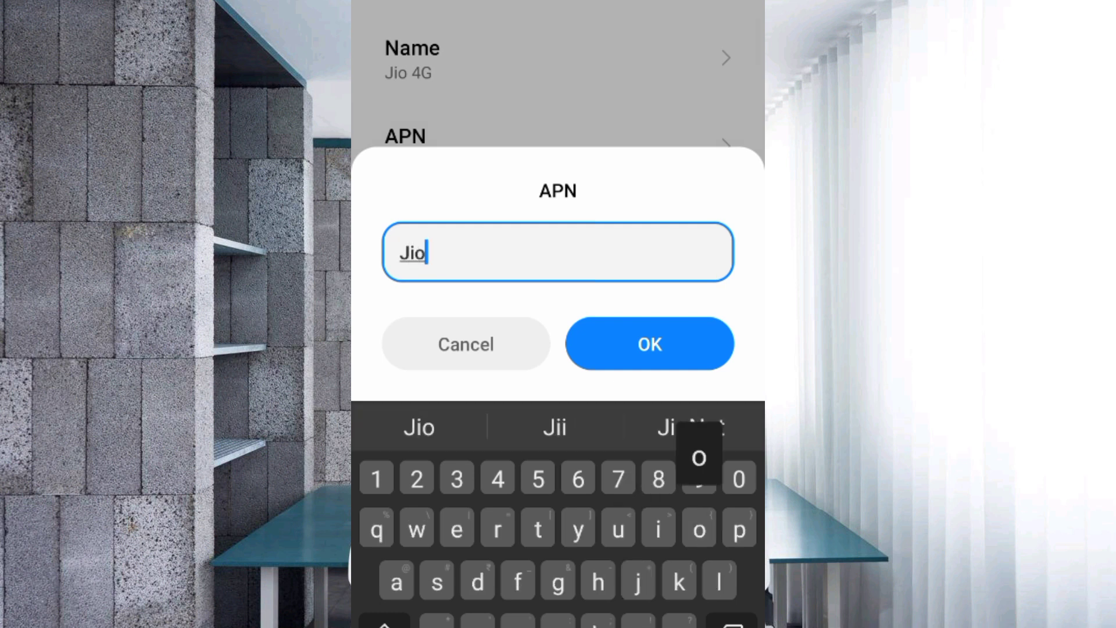
type("net")
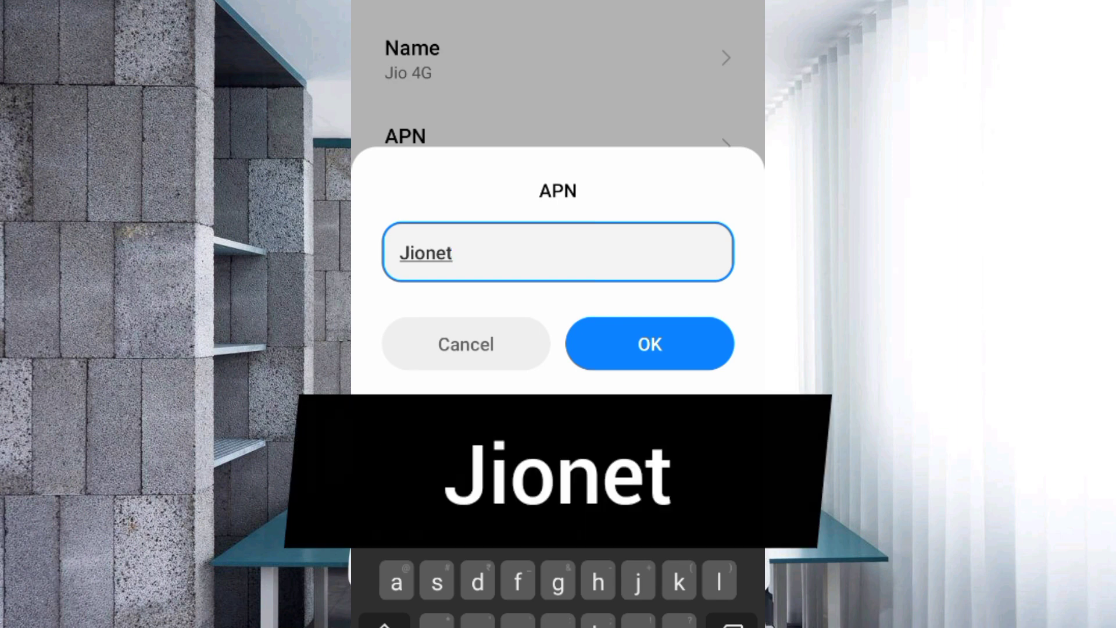
left_click(649, 343)
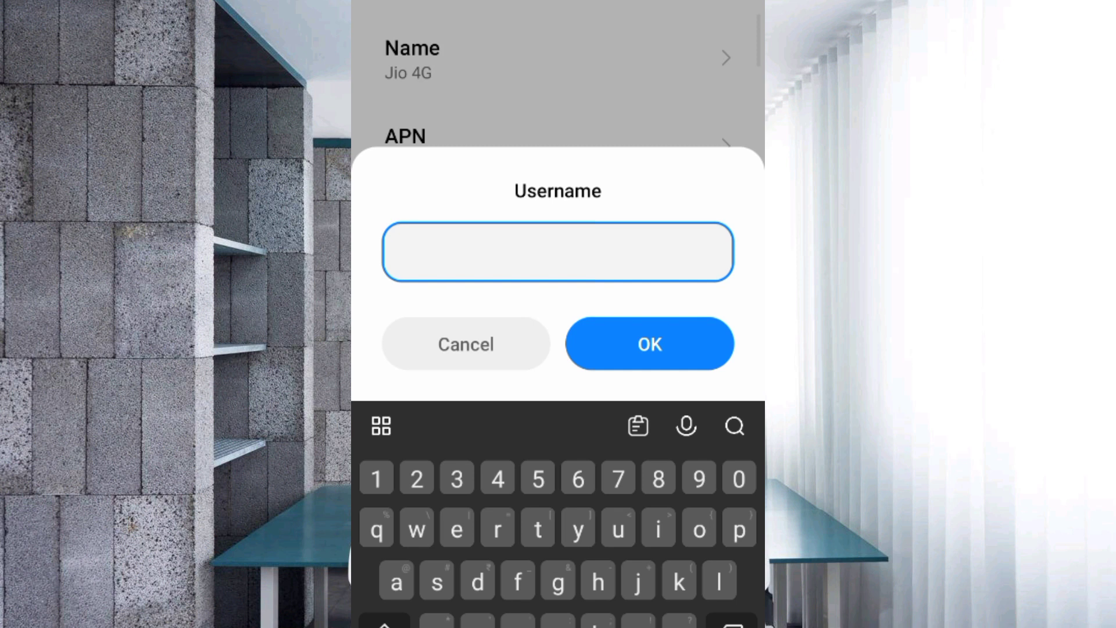
Step: Set the access point's username to 'SpeedB.Jio4G'
type("SpeedB")
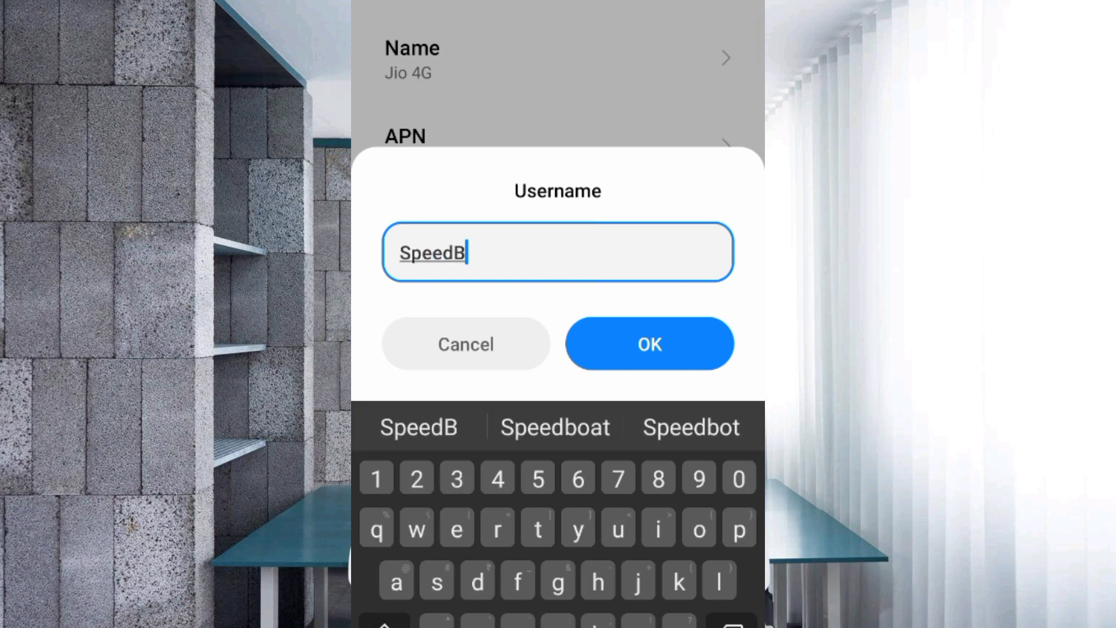
type(".")
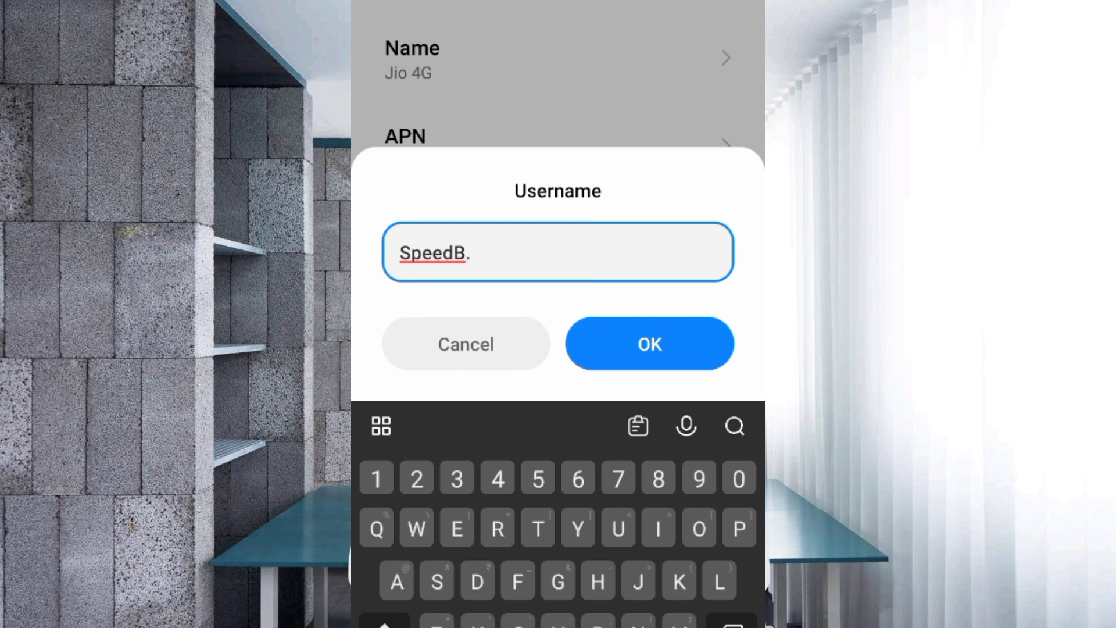
type("Jio4")
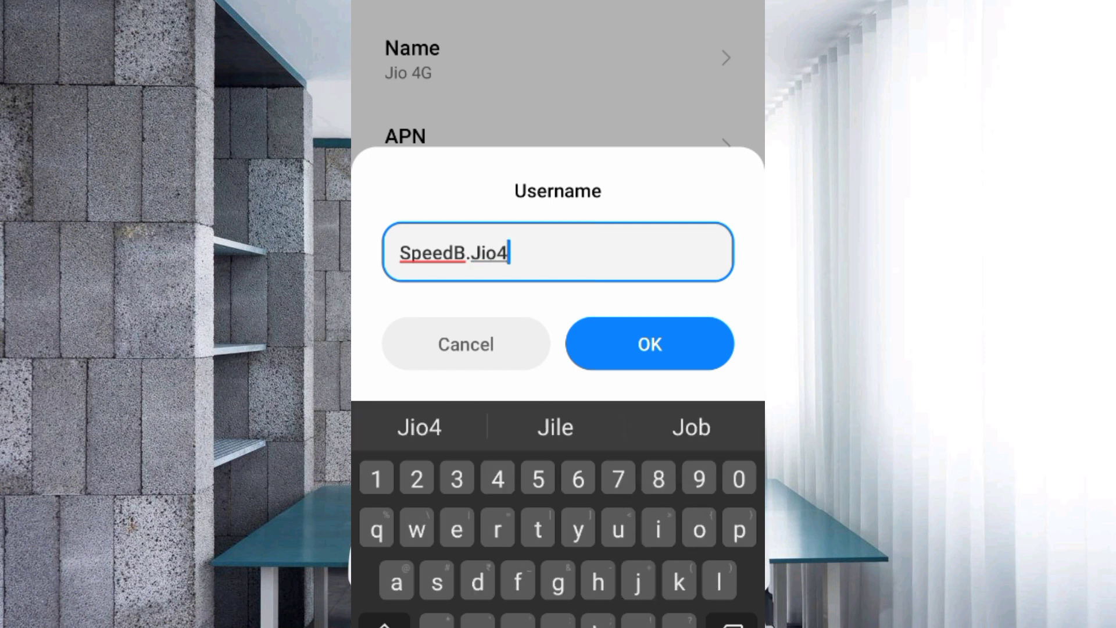
type("G")
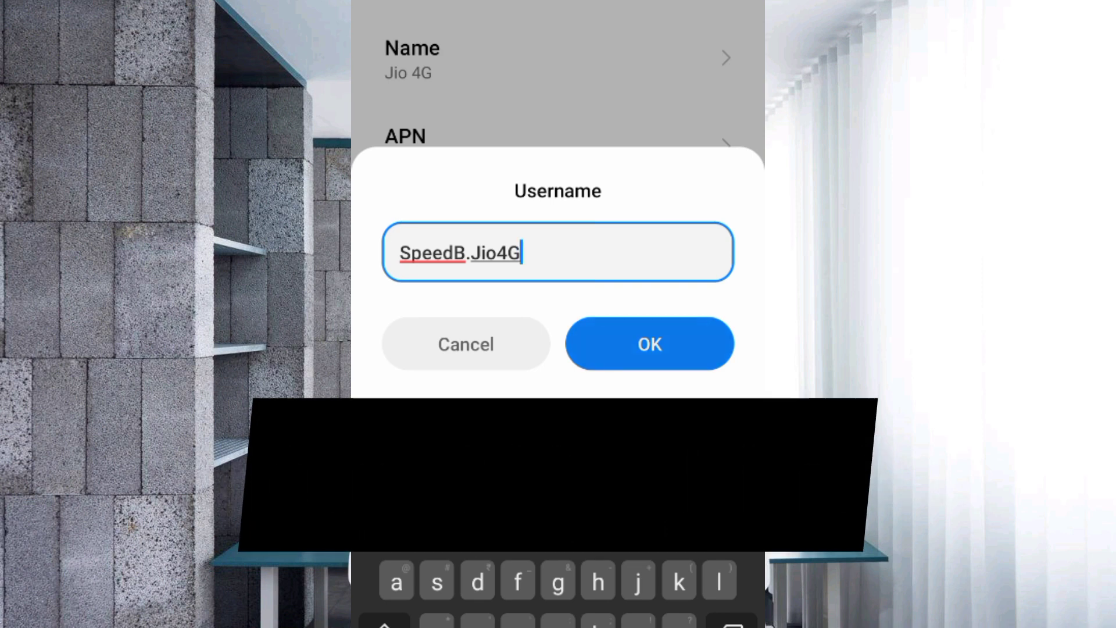
left_click(649, 343)
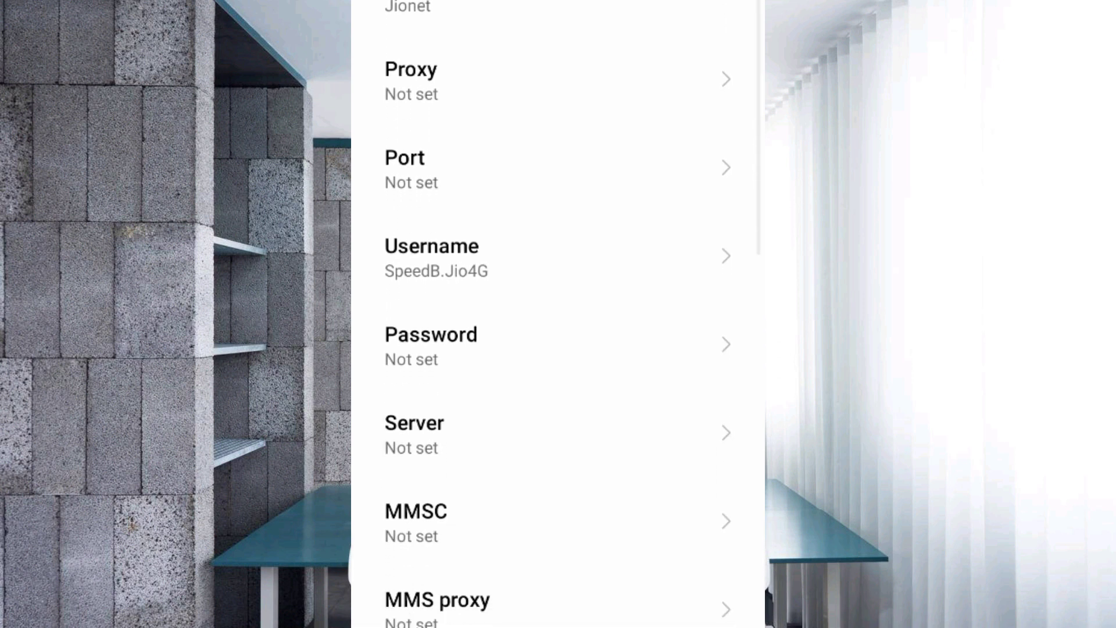
scroll("down", 3)
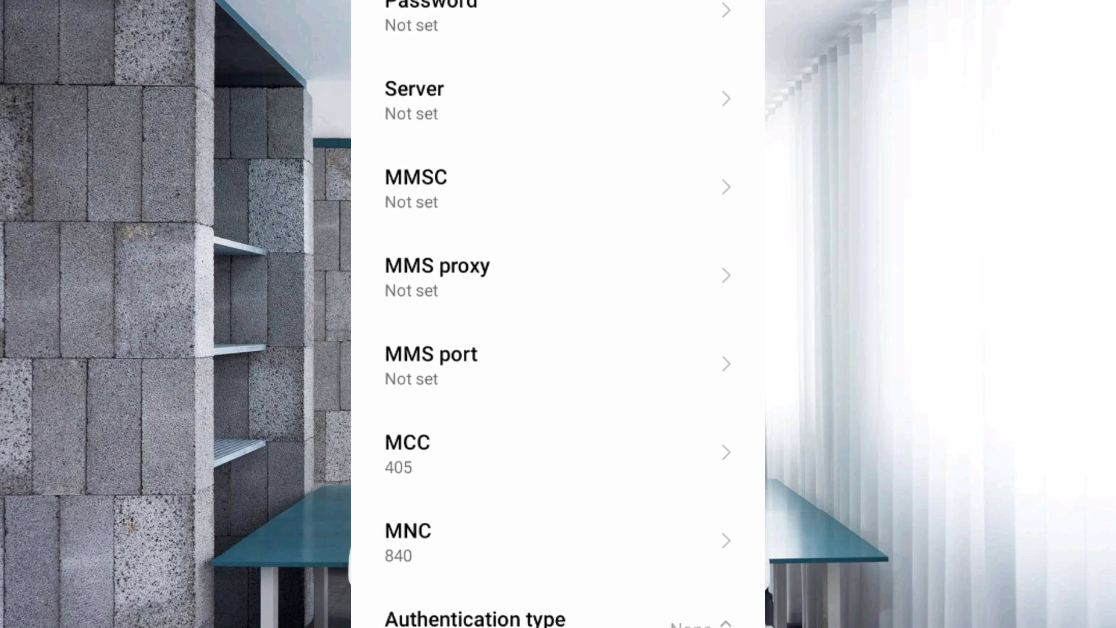
left_click(557, 99)
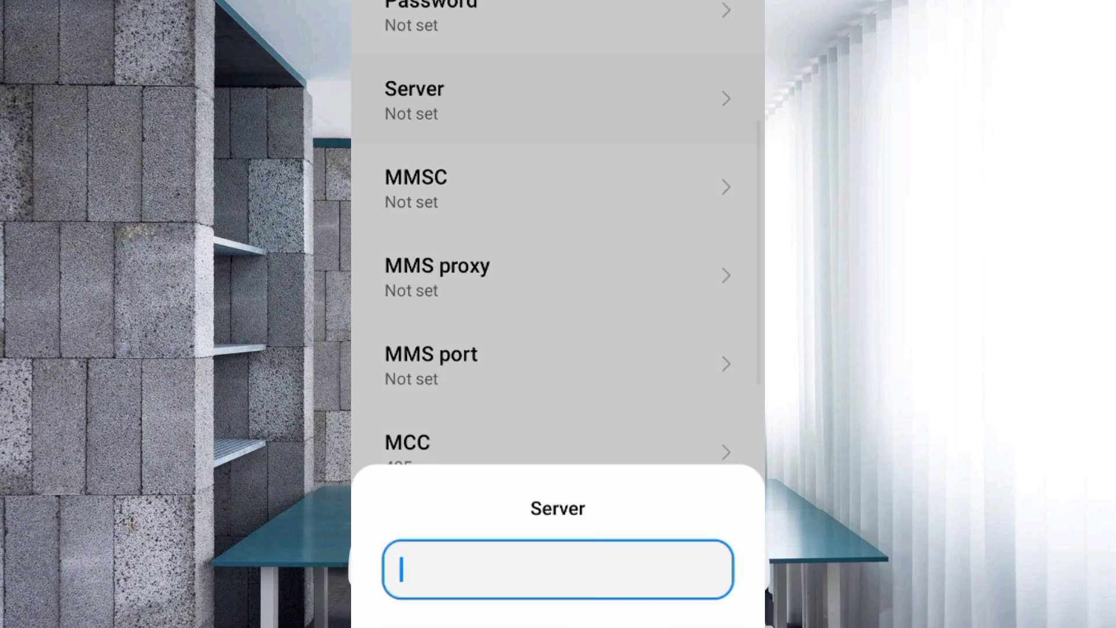
type("www")
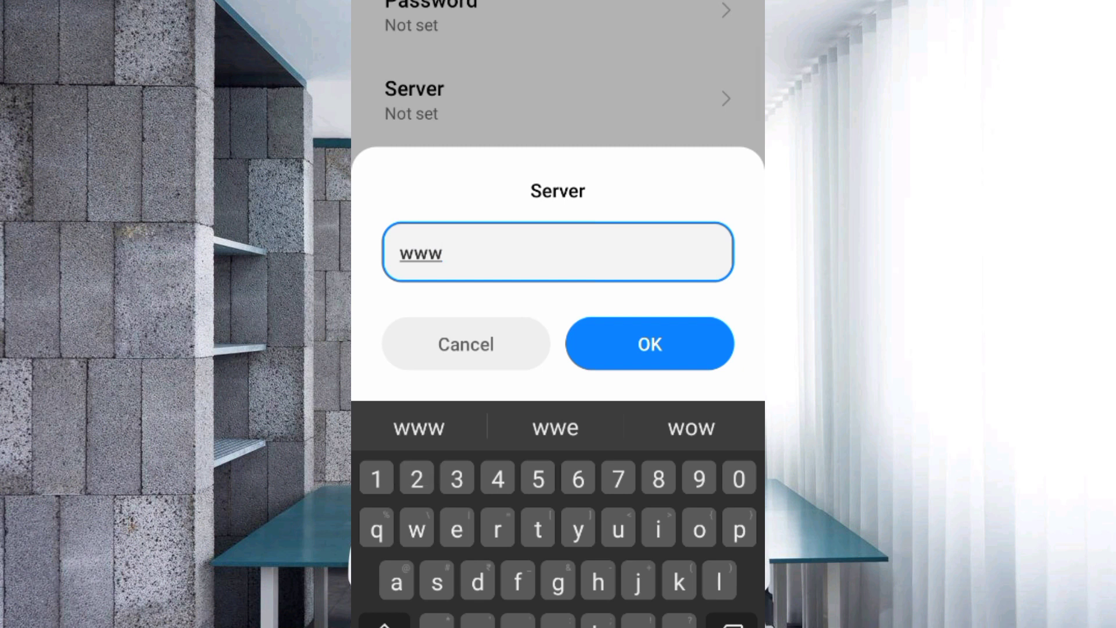
type(".jio")
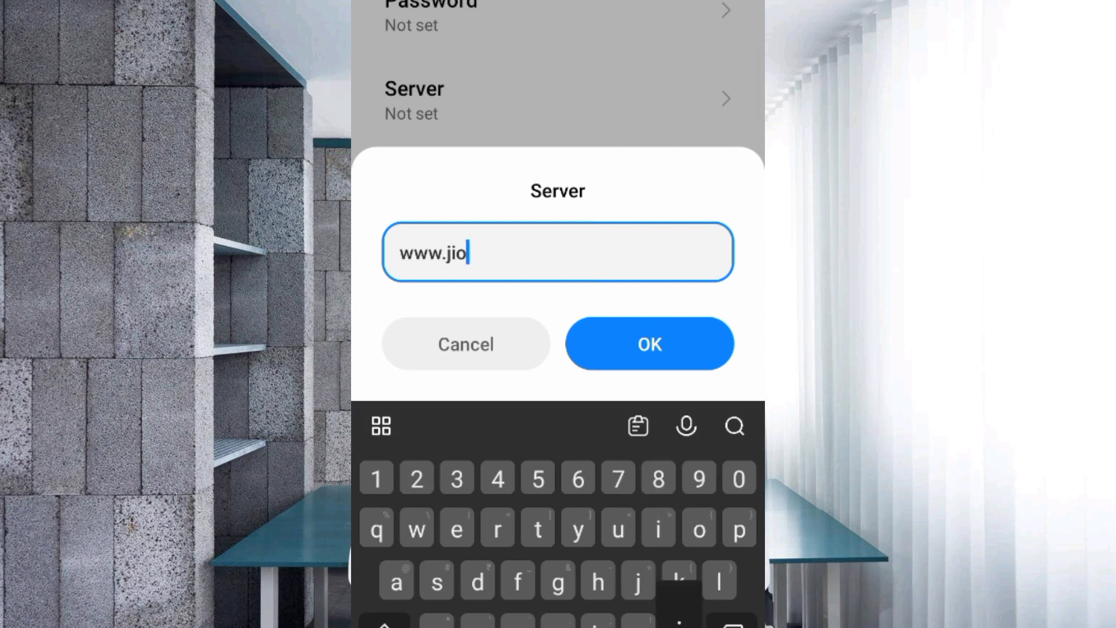
type(".com")
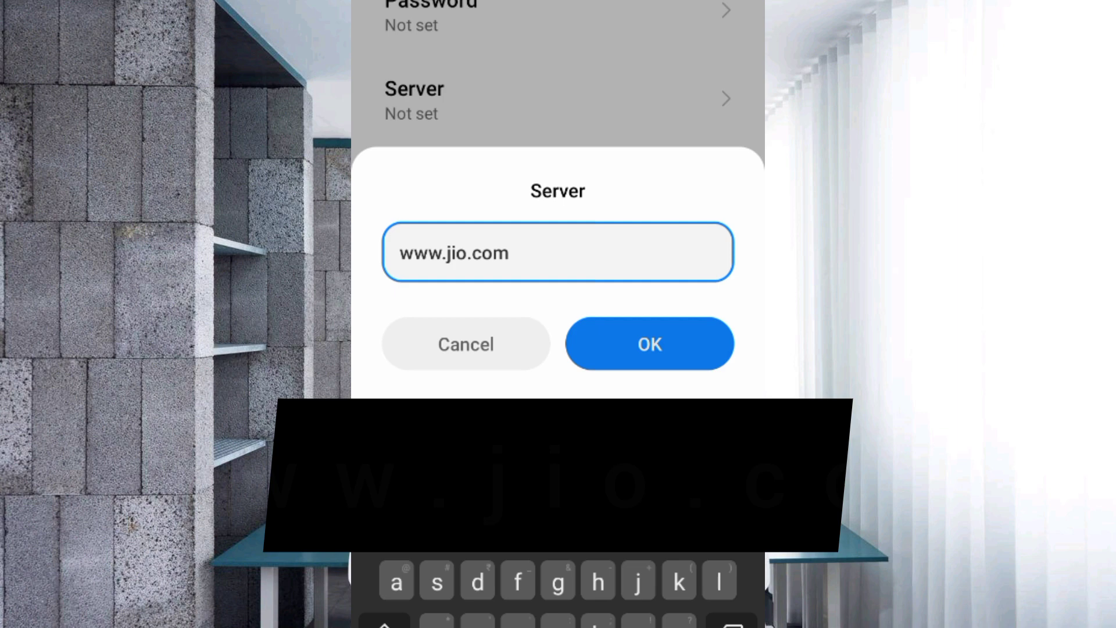
left_click(648, 343)
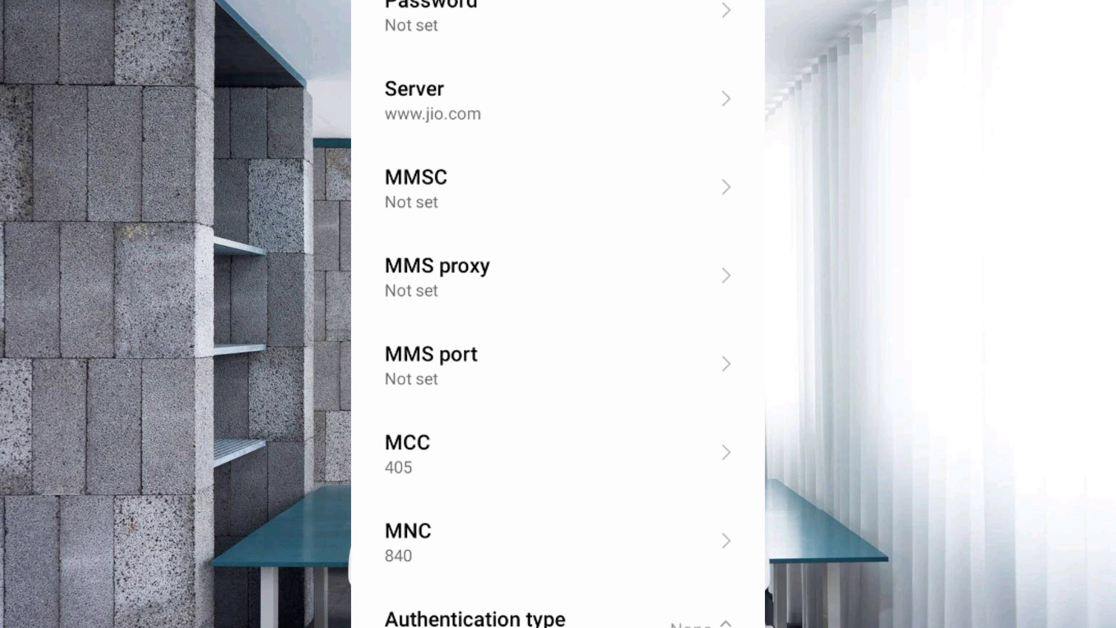
Step: Choose PAP or CHAP authentication and set APN type to 'default'
scroll("down", 3)
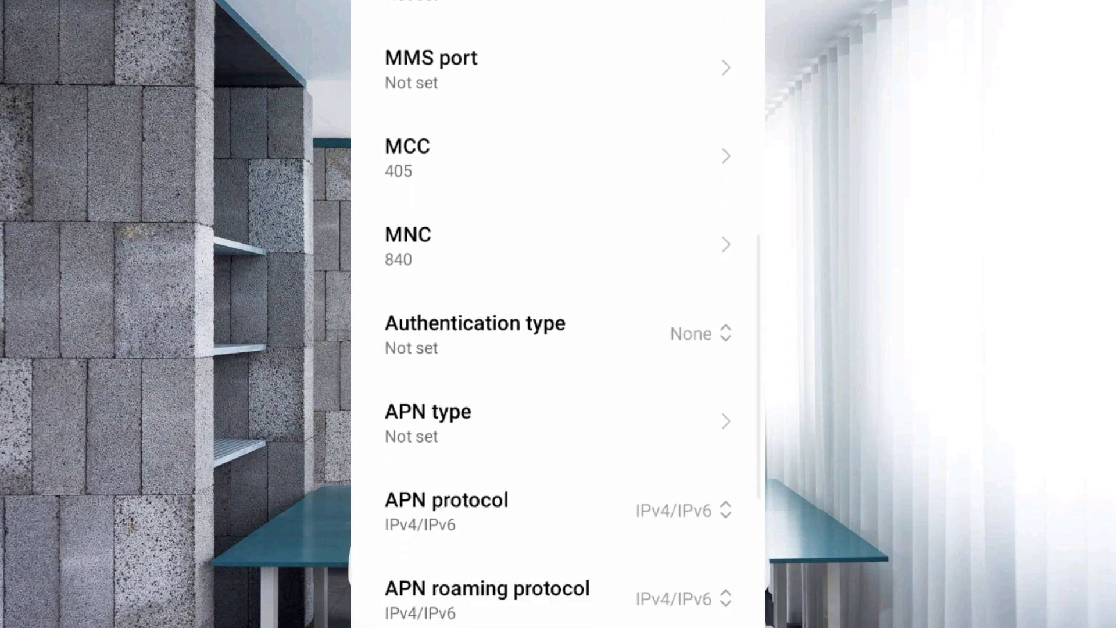
scroll("up", 3)
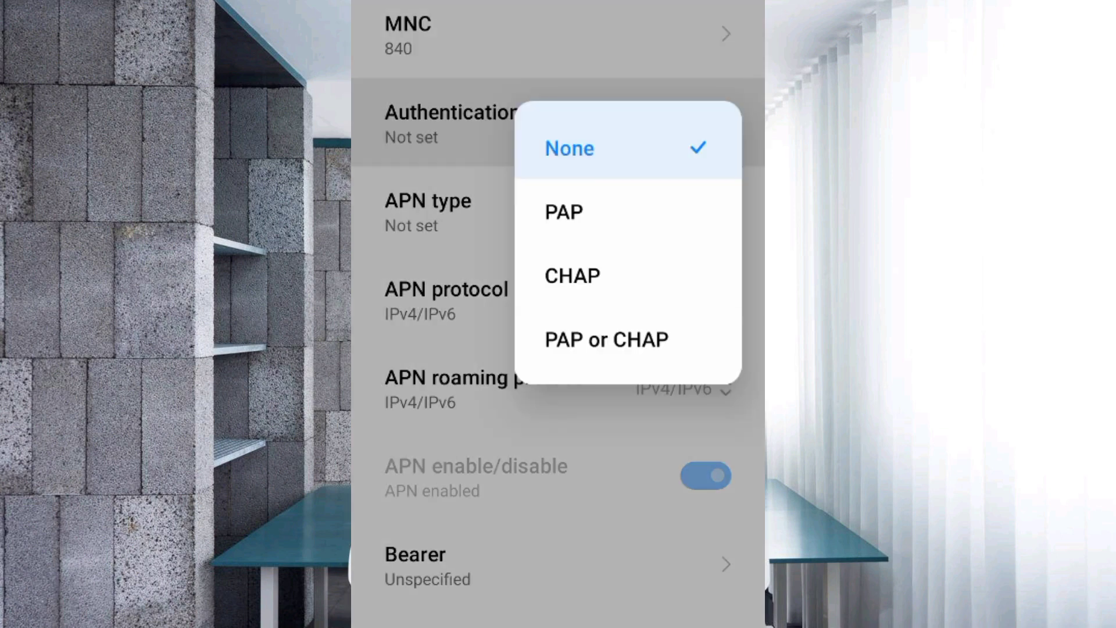
left_click(607, 338)
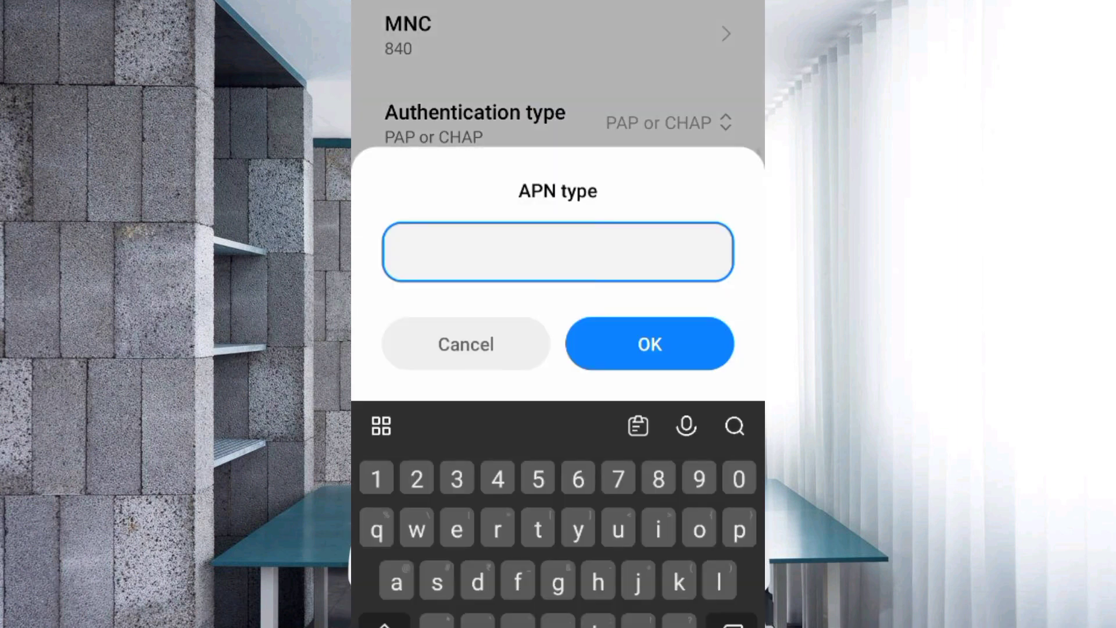
type("defau")
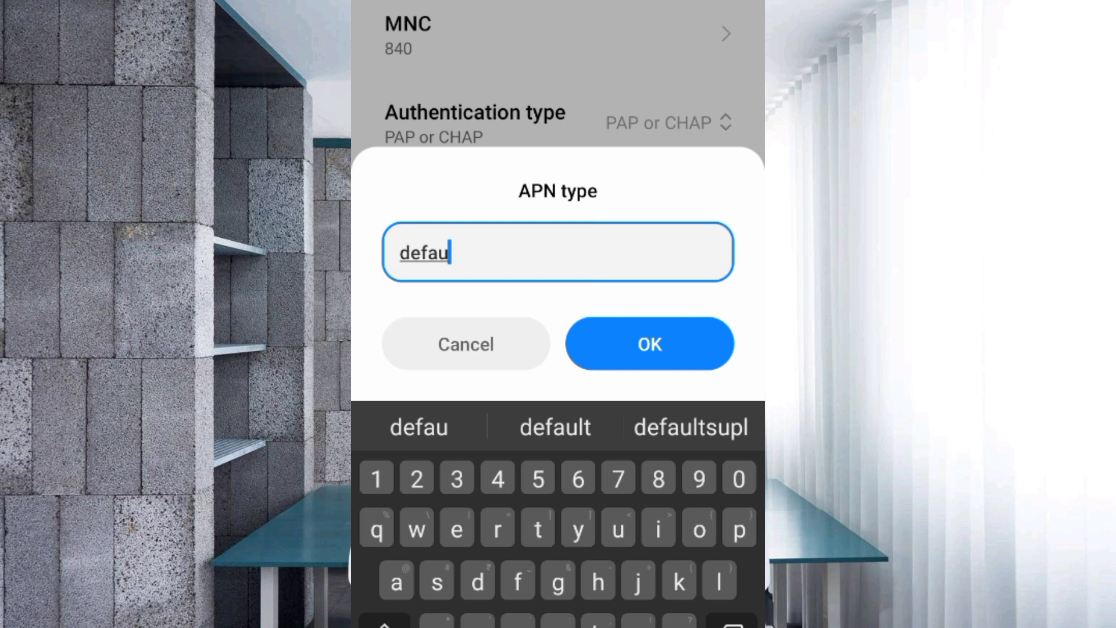
left_click(554, 427)
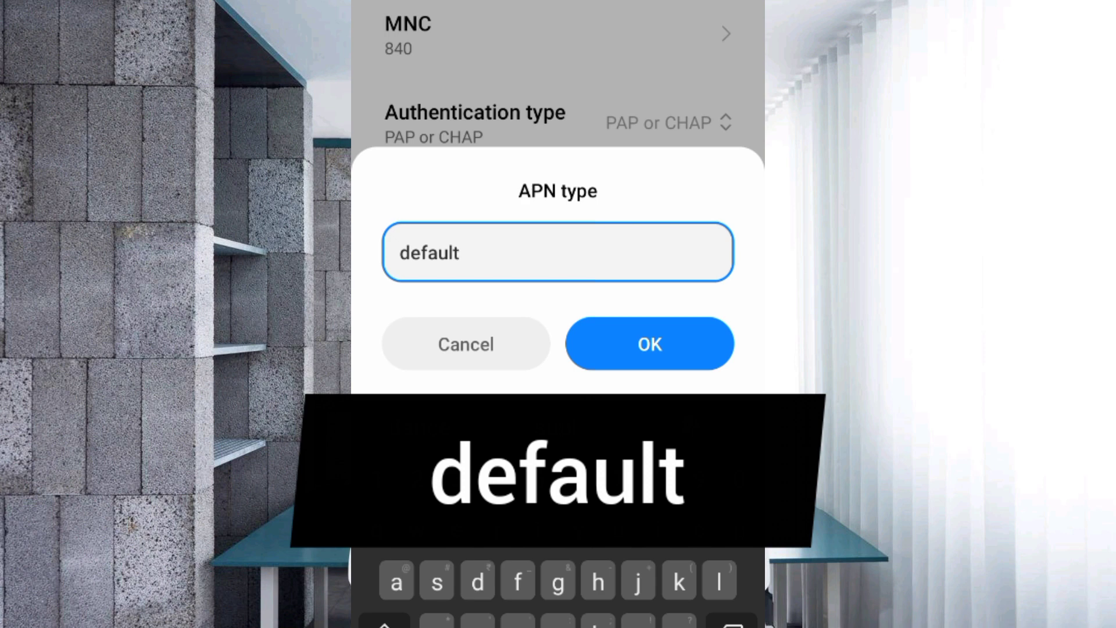
left_click(647, 343)
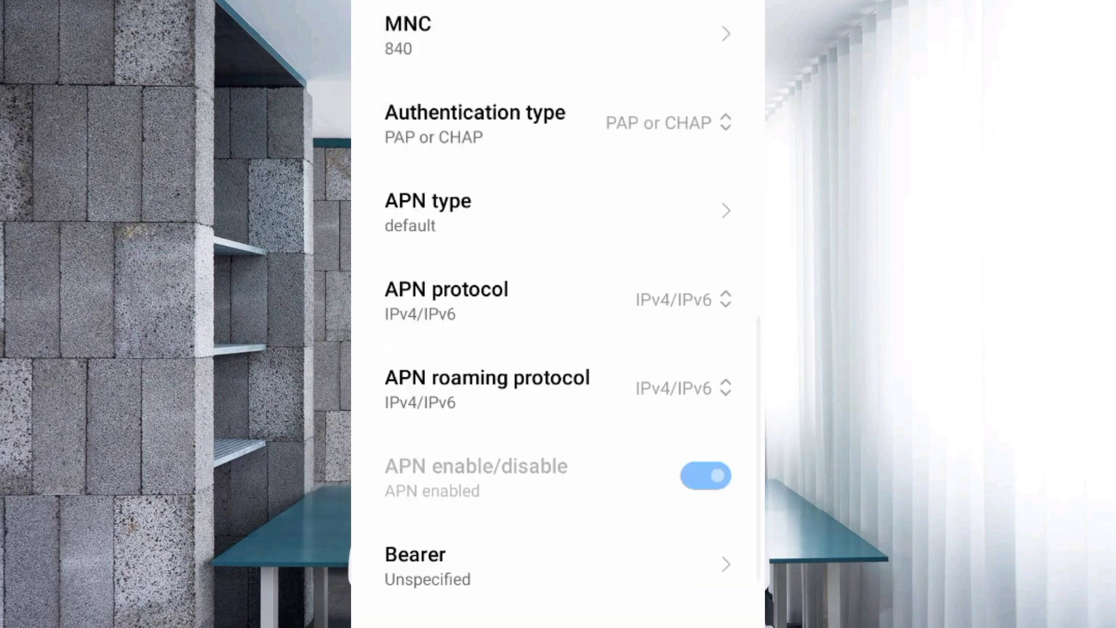
left_click(556, 299)
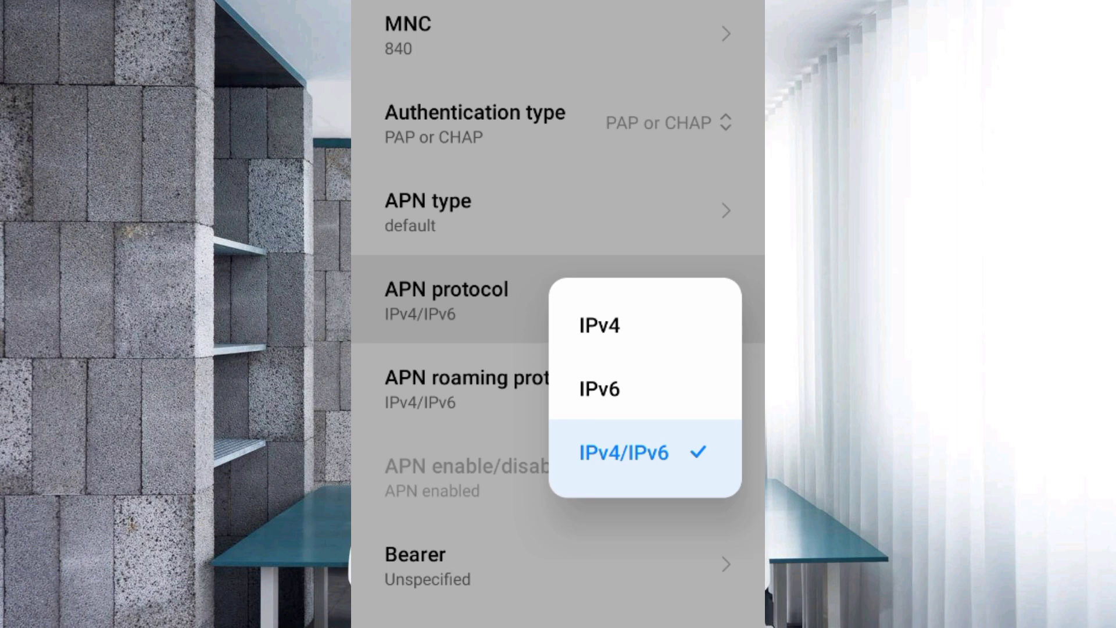
left_click(623, 454)
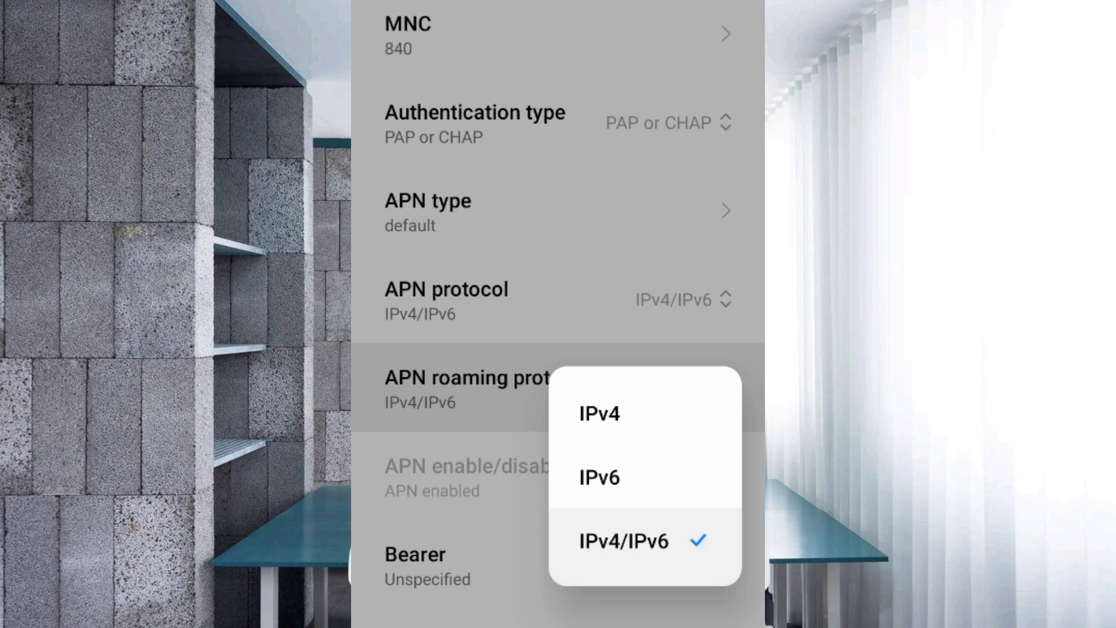
left_click(621, 541)
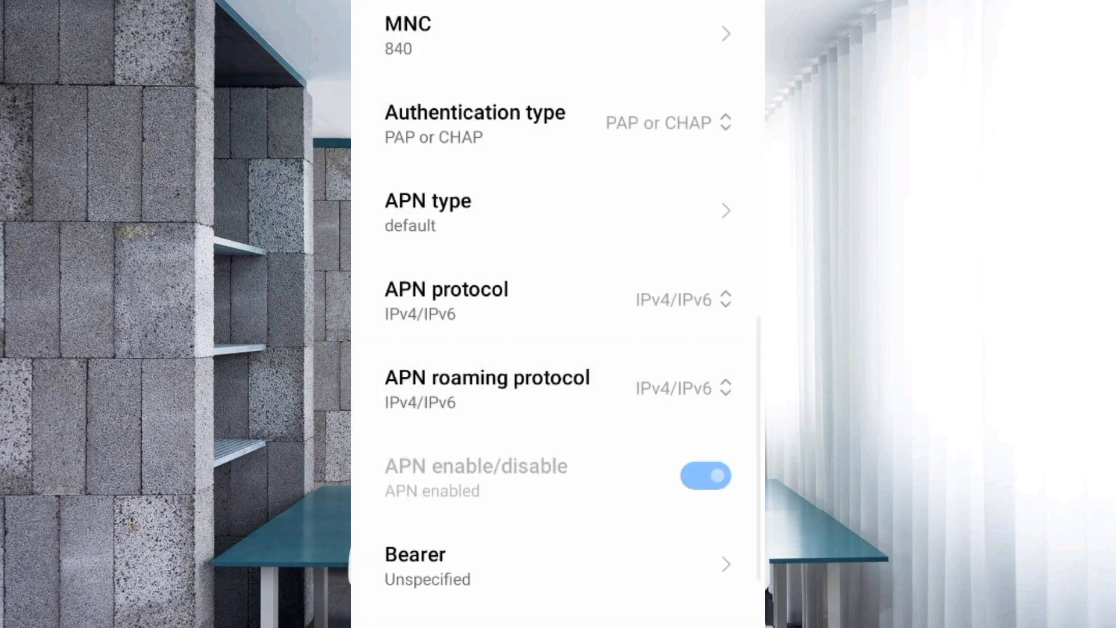
scroll("down", 3)
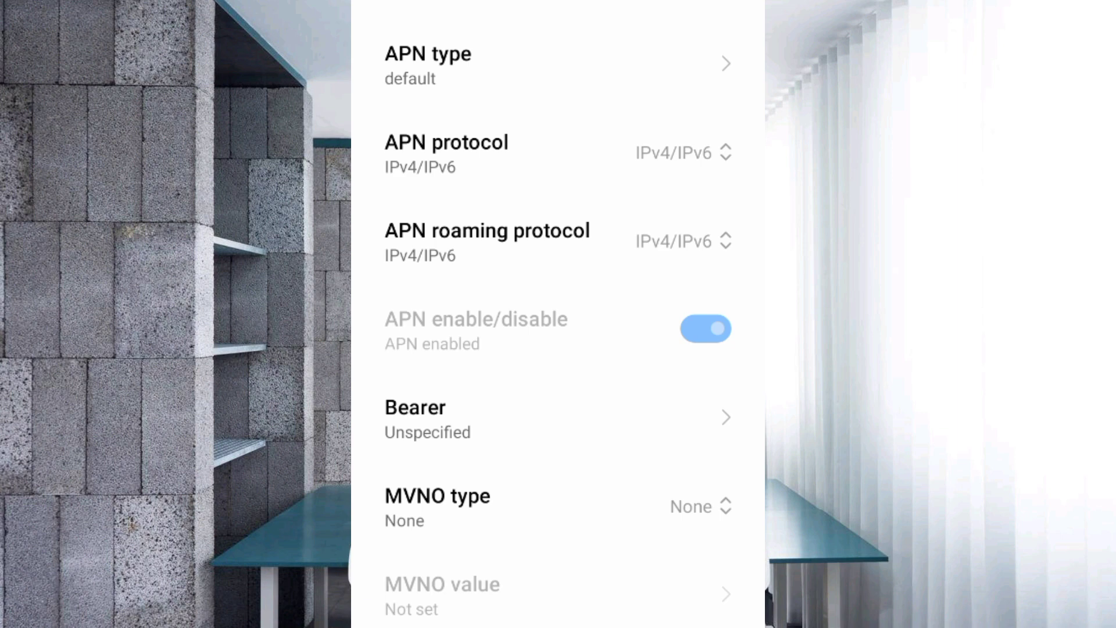
Step: Keep bearer Unspecified and save the Jio 4G access point to the APN list
left_click(557, 419)
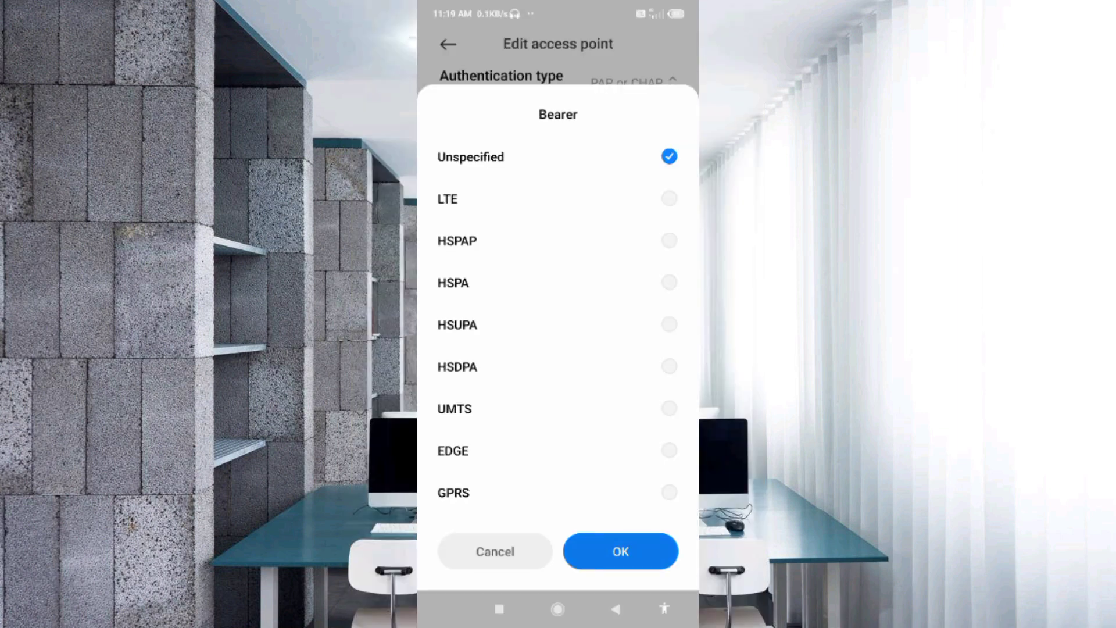
left_click(620, 550)
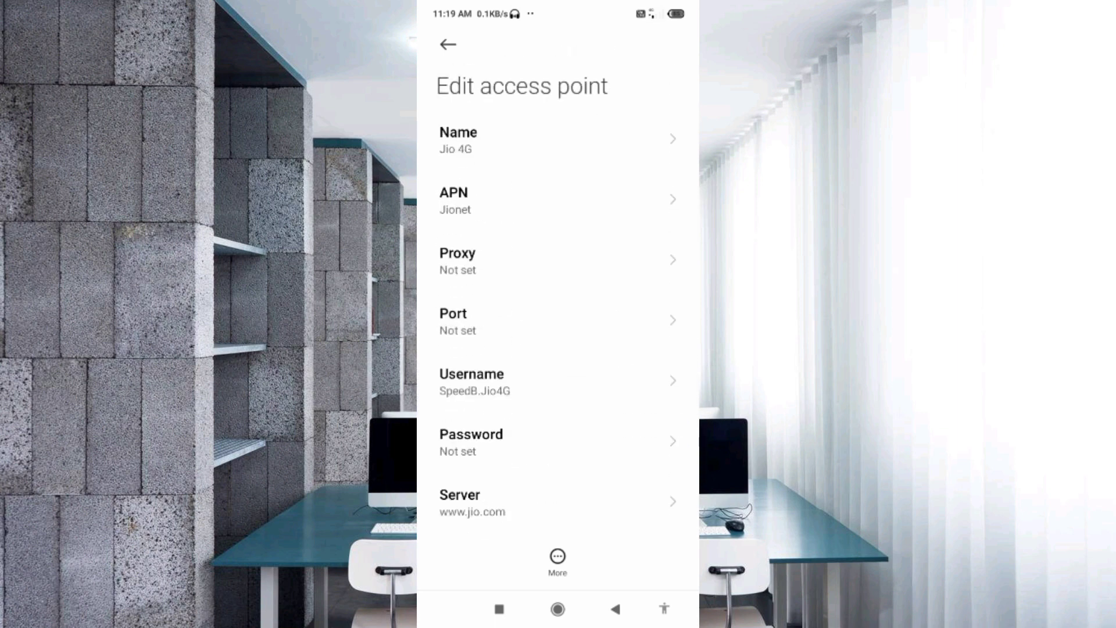
left_click(557, 556)
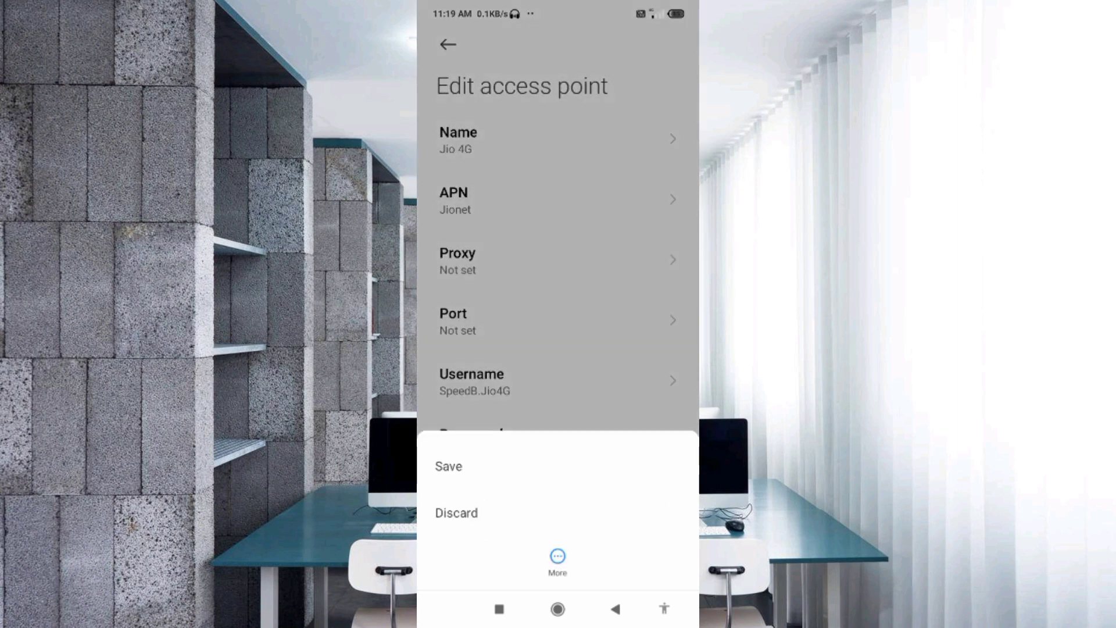
left_click(456, 513)
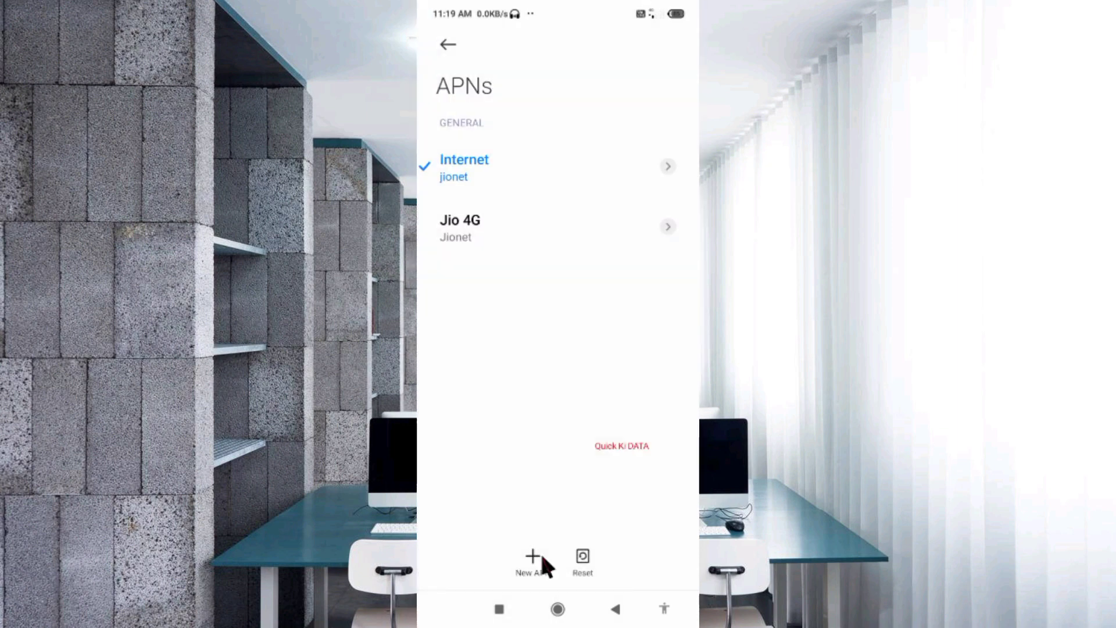
mouse_move(462, 319)
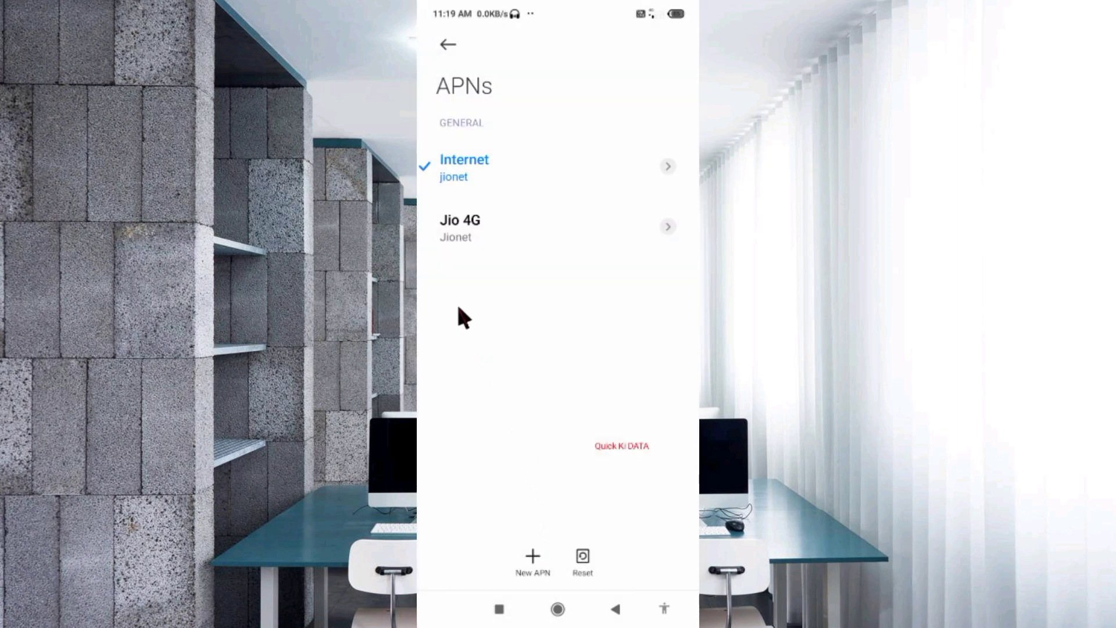
mouse_move(445, 256)
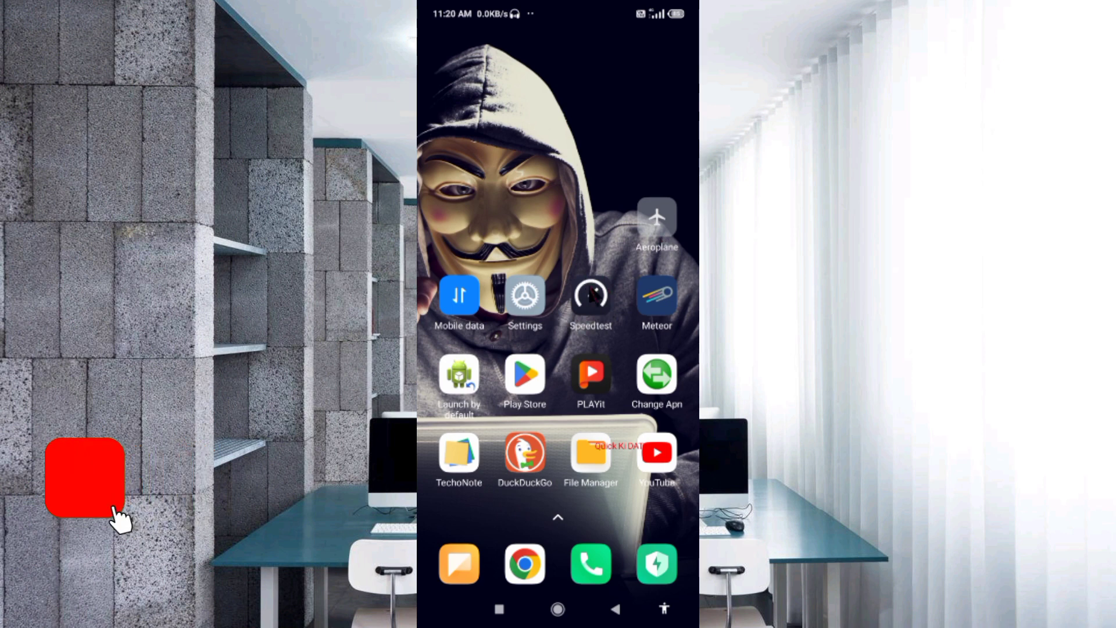
Step: Launch Speedtest and start a speed test on the Reliance Jio connection
left_click(590, 294)
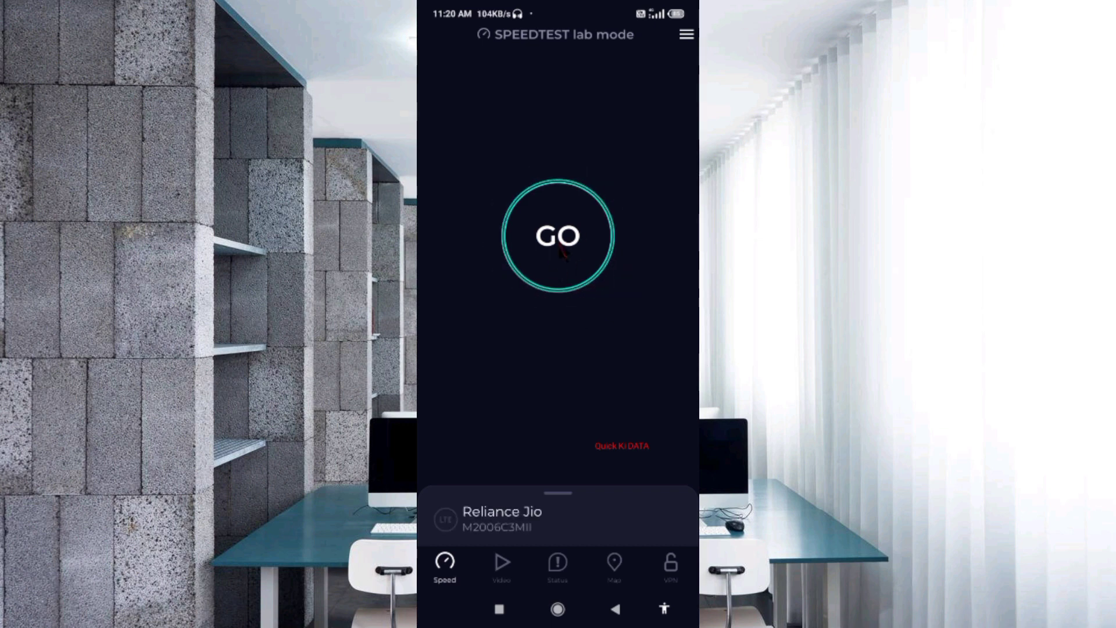
left_click(558, 236)
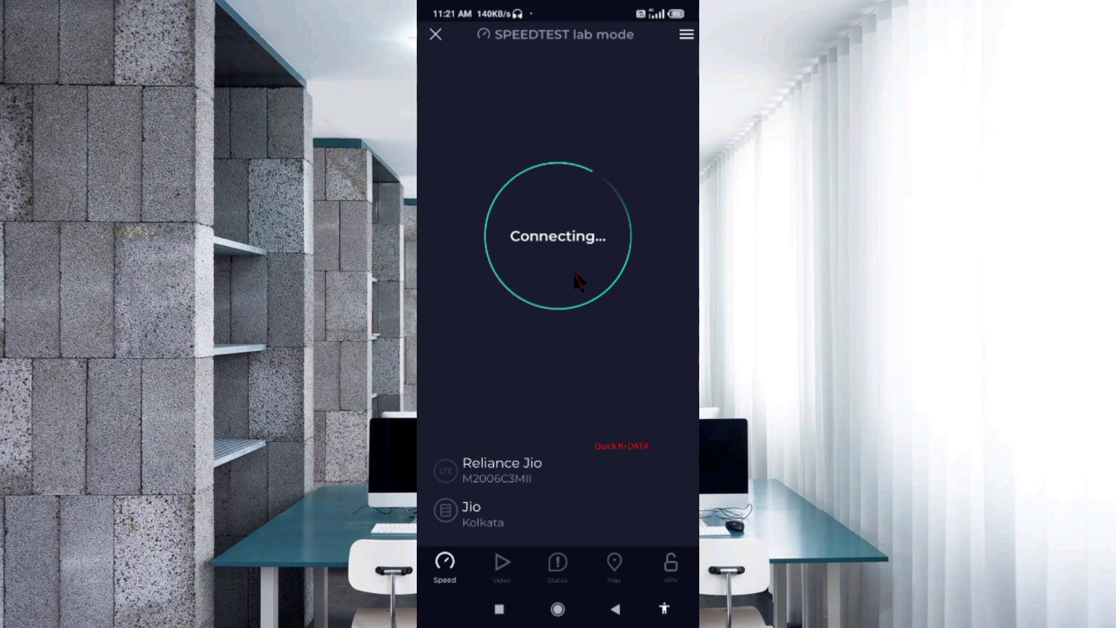